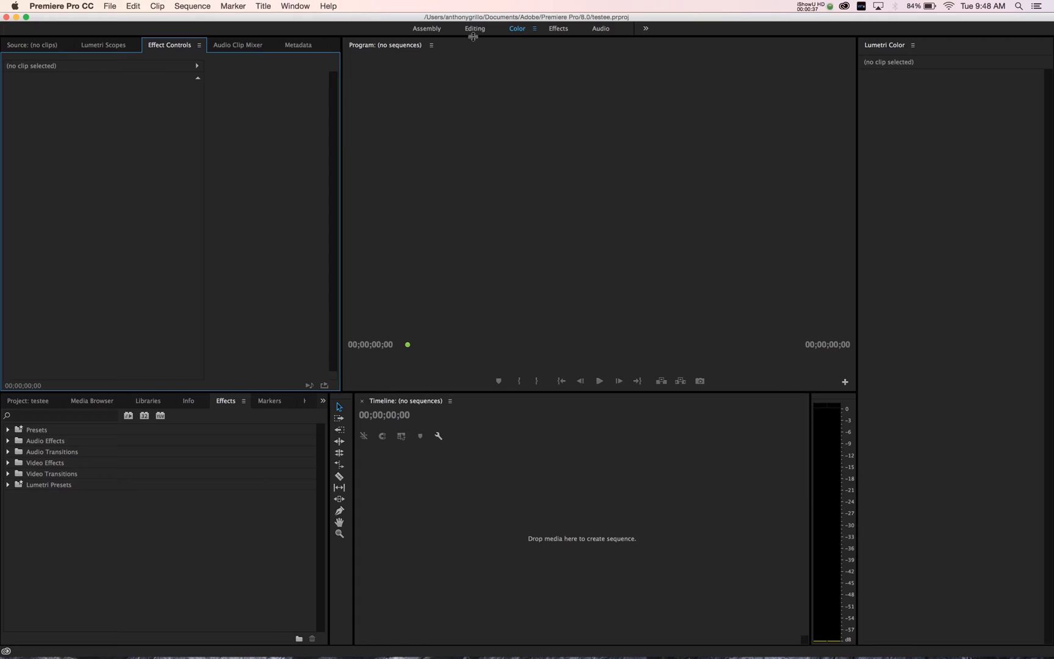
# Switch from the Color workspace to the Editing workspace
pyautogui.click(475, 28)
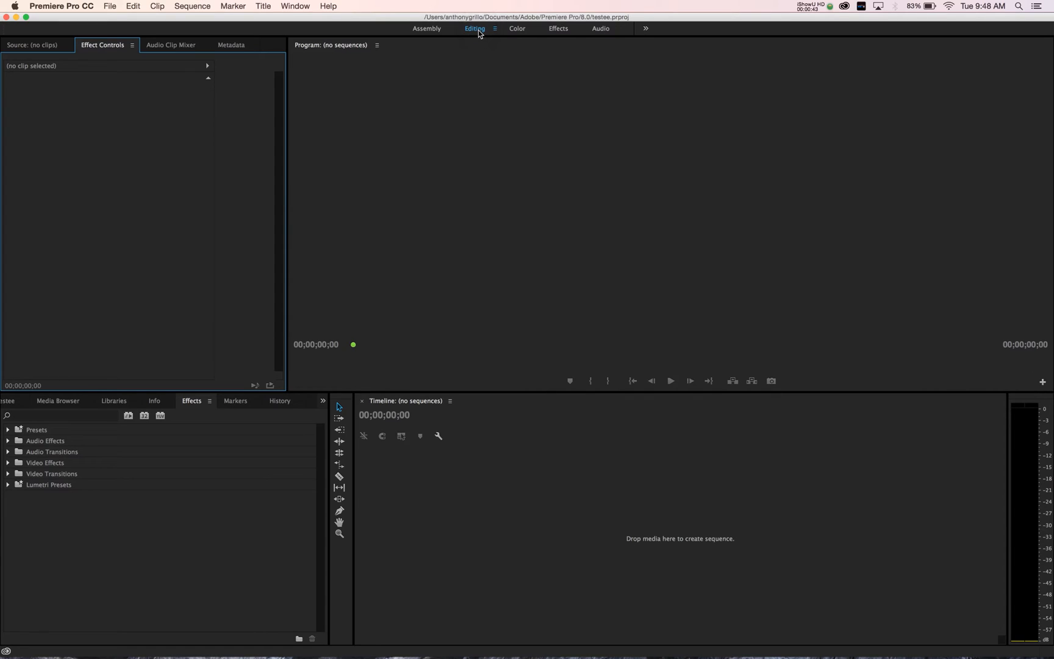
pyautogui.moveTo(38, 105)
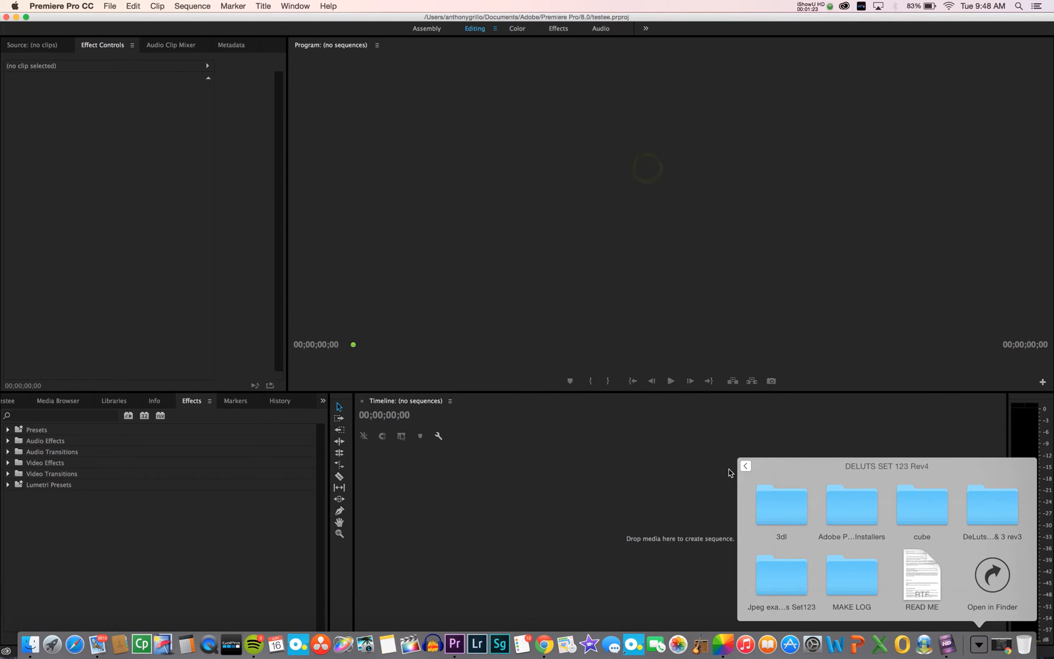
pyautogui.moveTo(805, 562)
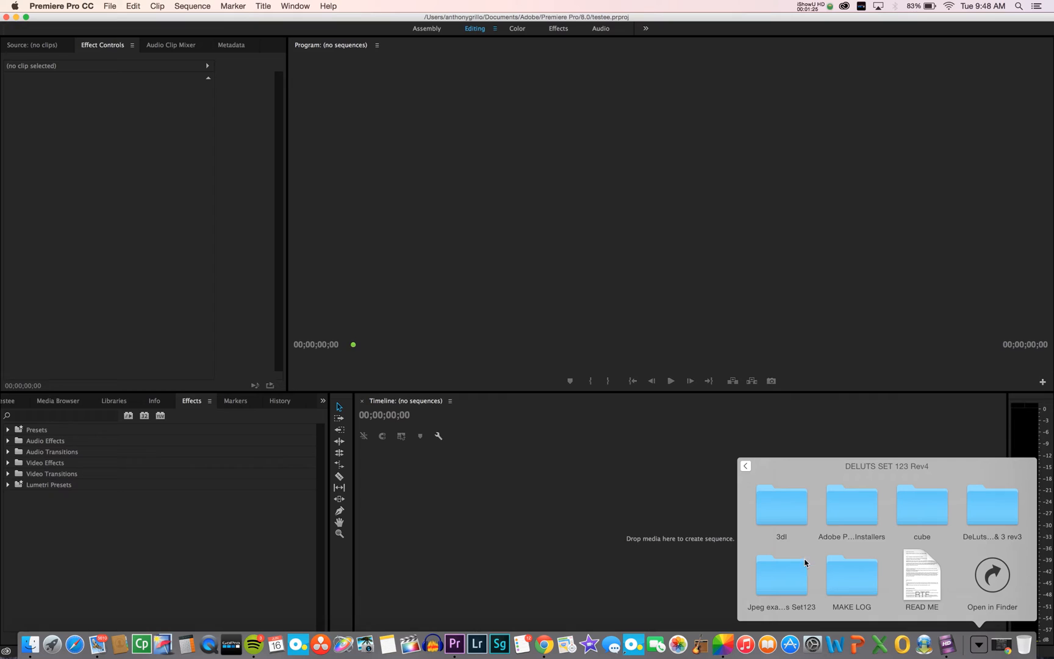
pyautogui.moveTo(850, 513)
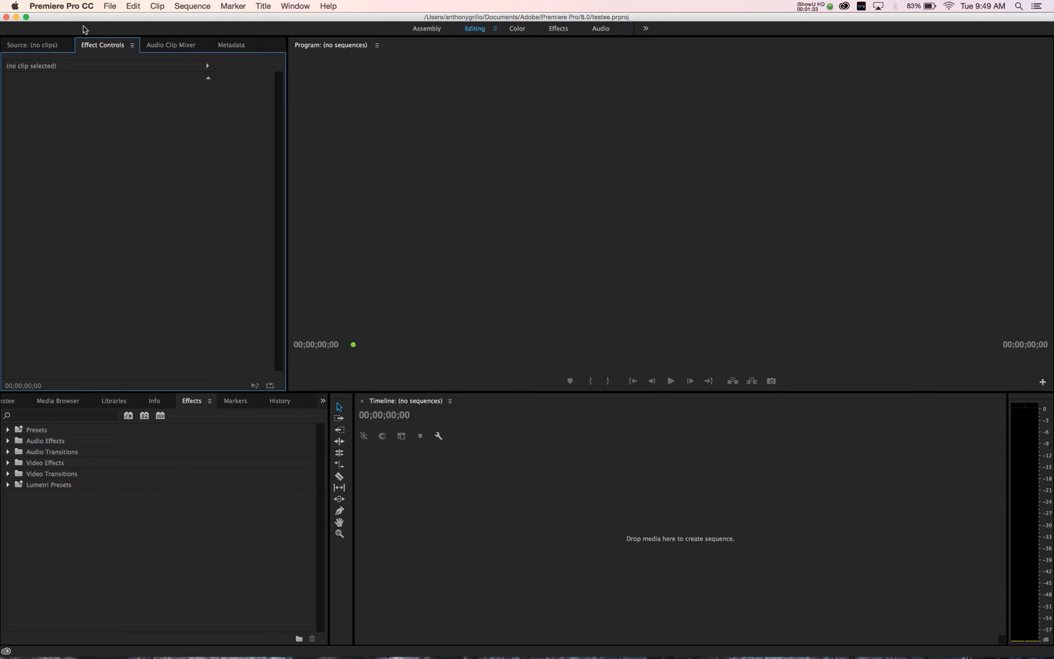
pyautogui.moveTo(731, 298)
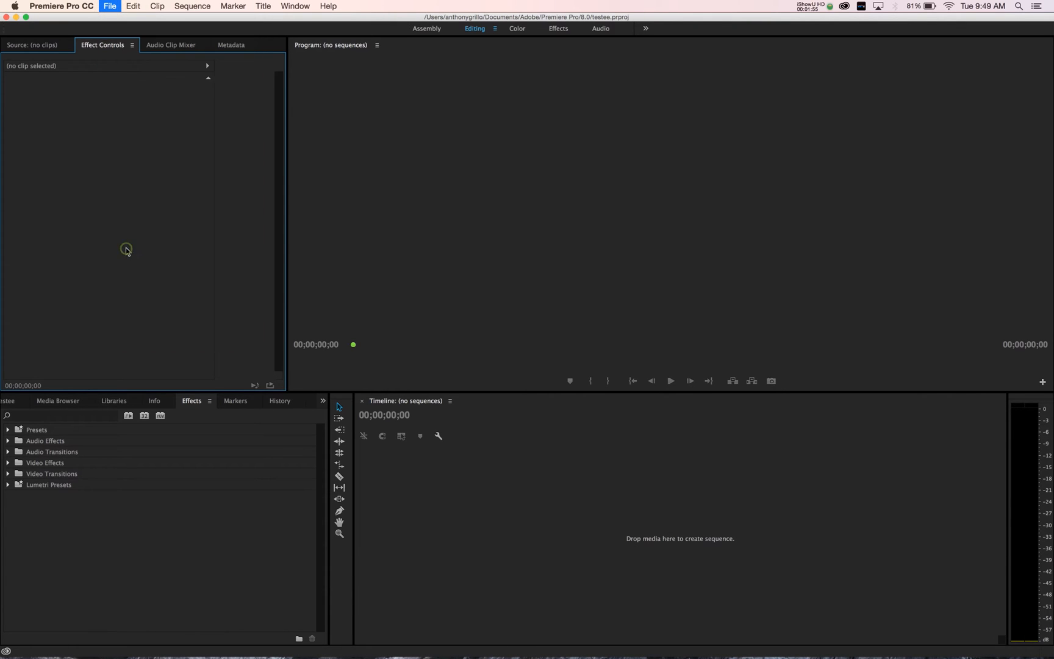
# Import the clip ending 014.mov from drive 1 into the project
pyautogui.click(109, 6)
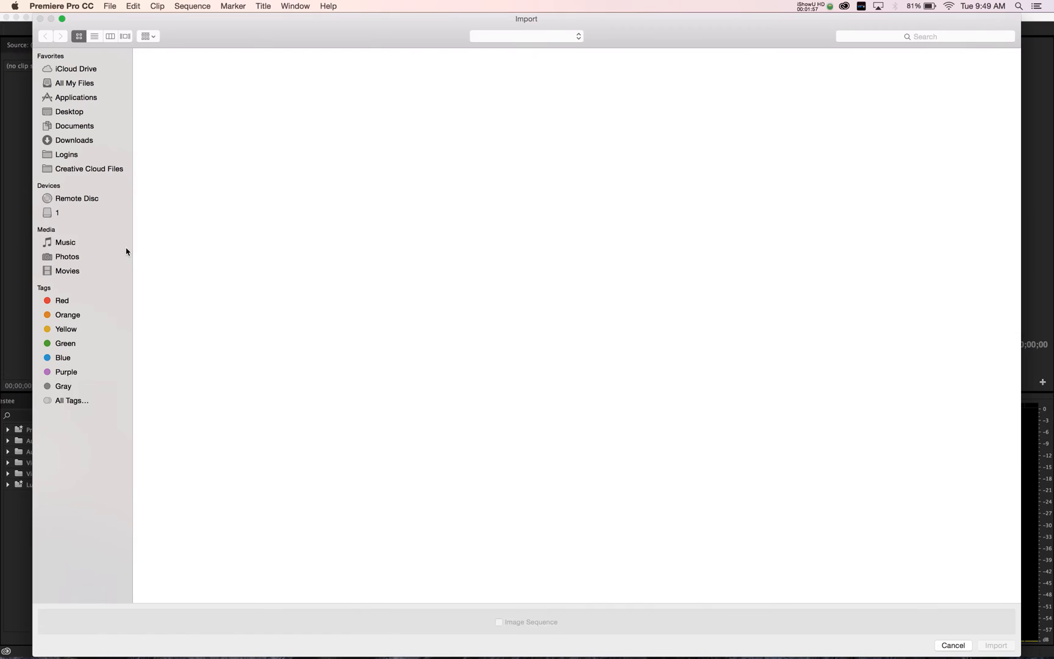
pyautogui.click(58, 198)
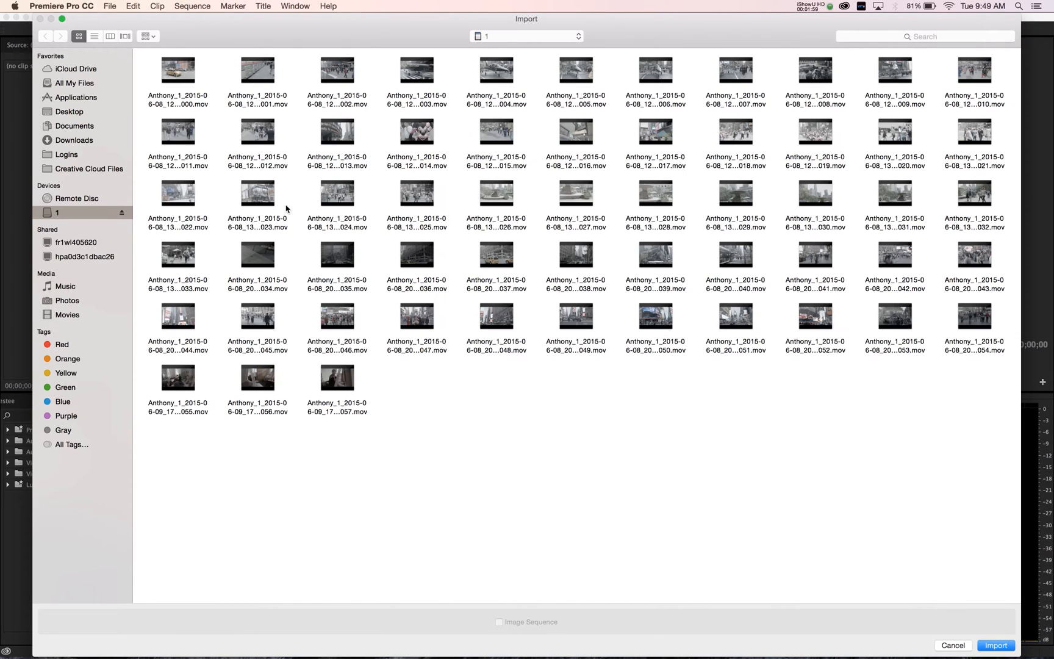
pyautogui.click(417, 131)
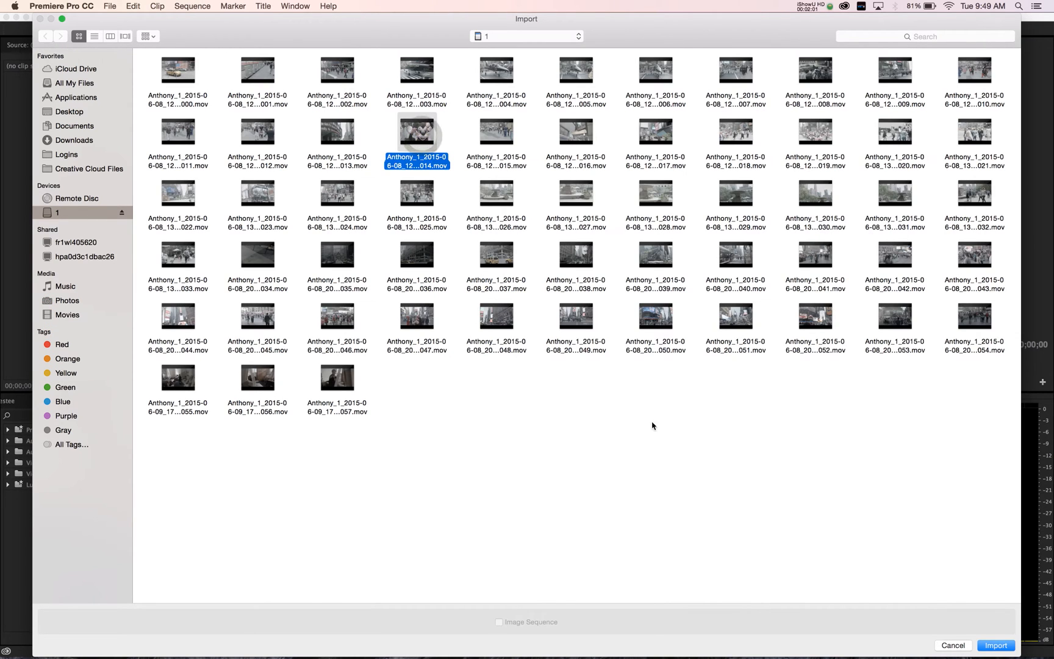
pyautogui.click(995, 645)
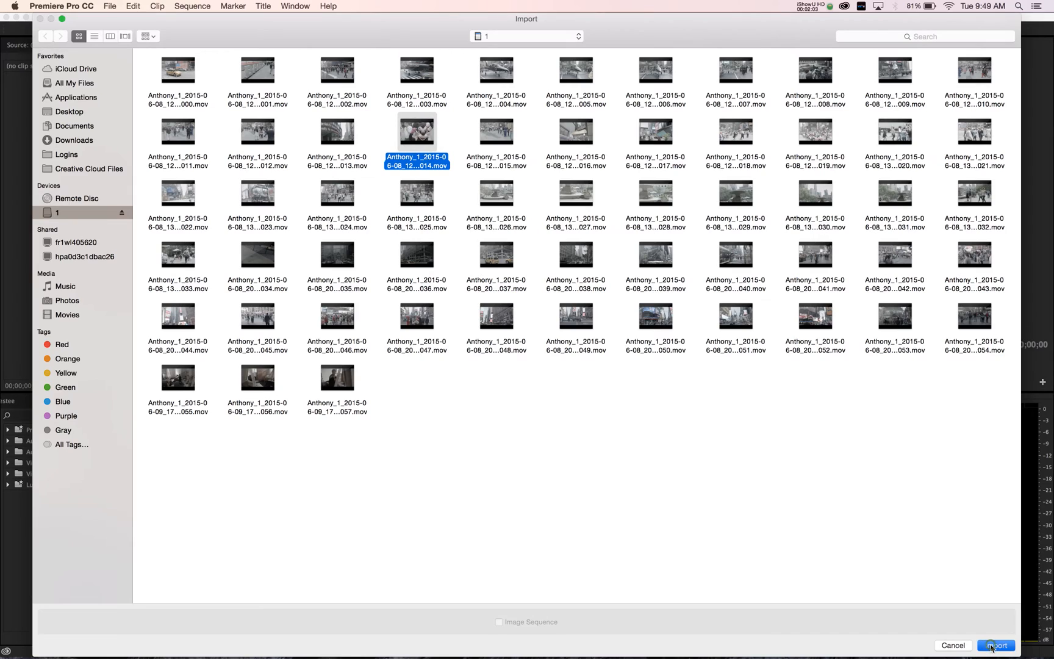
pyautogui.click(995, 644)
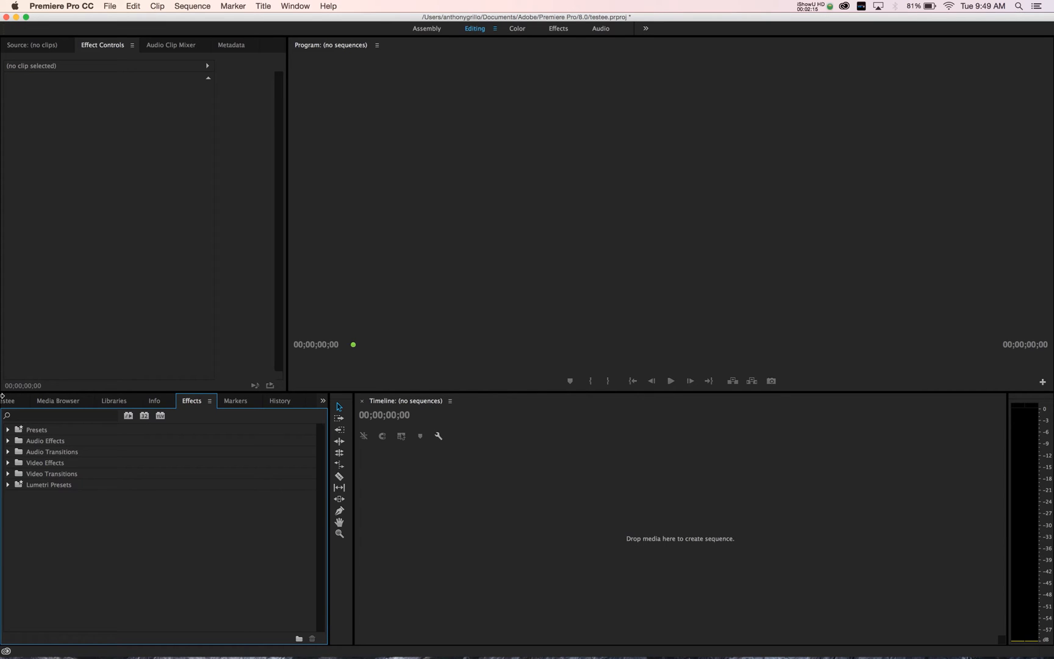
# Show the imported Times Square clip in the Project panel and switch to the Color workspace
pyautogui.click(22, 401)
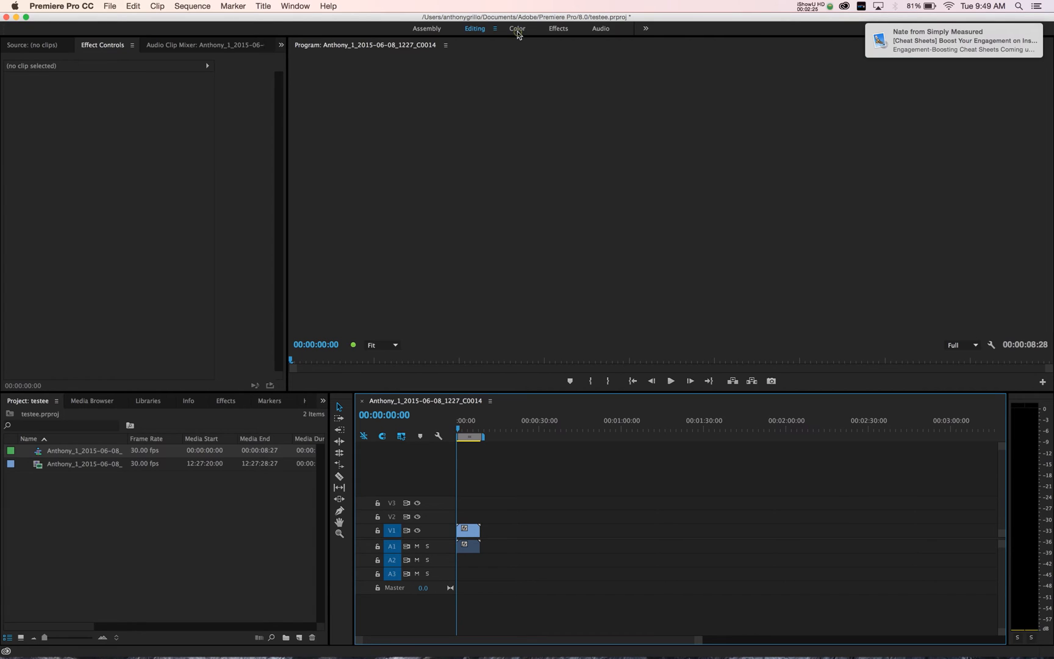
pyautogui.click(517, 28)
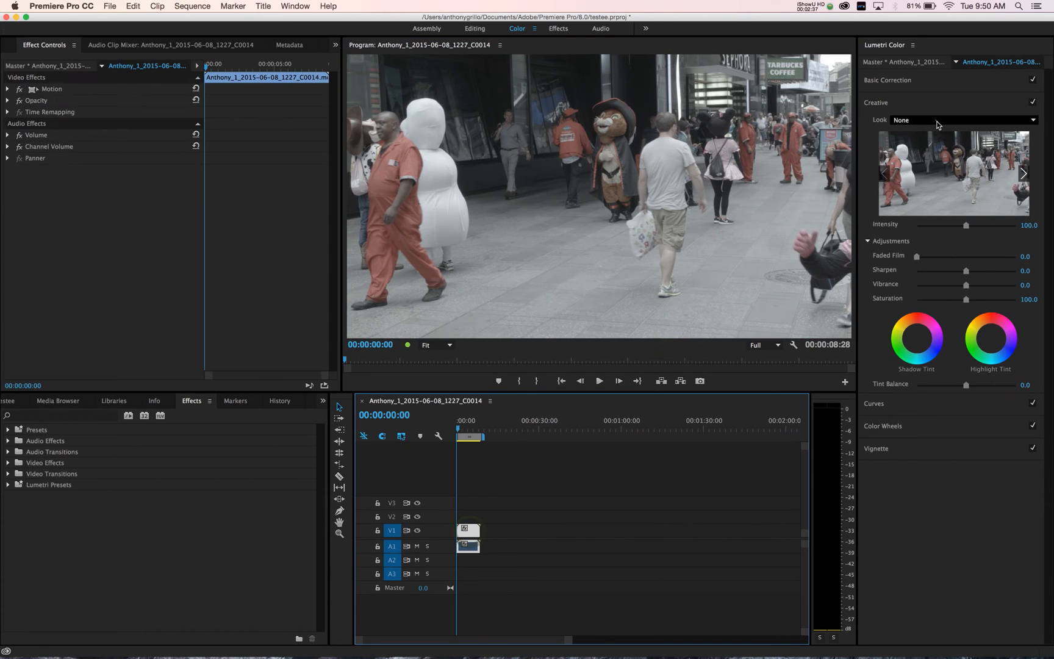
# Choose DELUTS - Leeds from the Creative Look dropdown
pyautogui.click(964, 120)
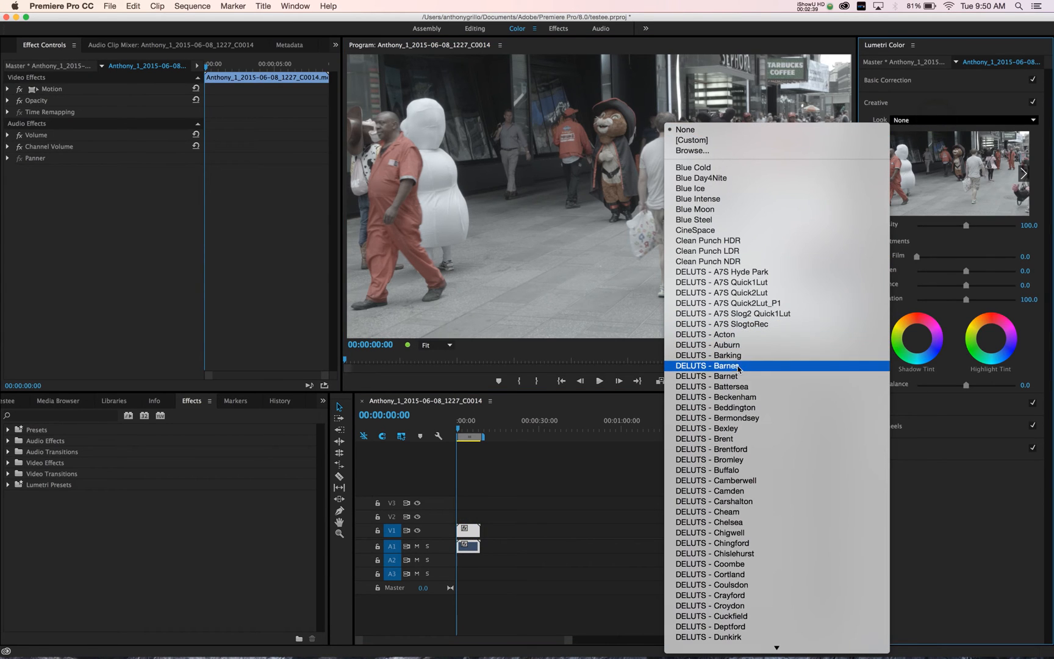
pyautogui.moveTo(736, 397)
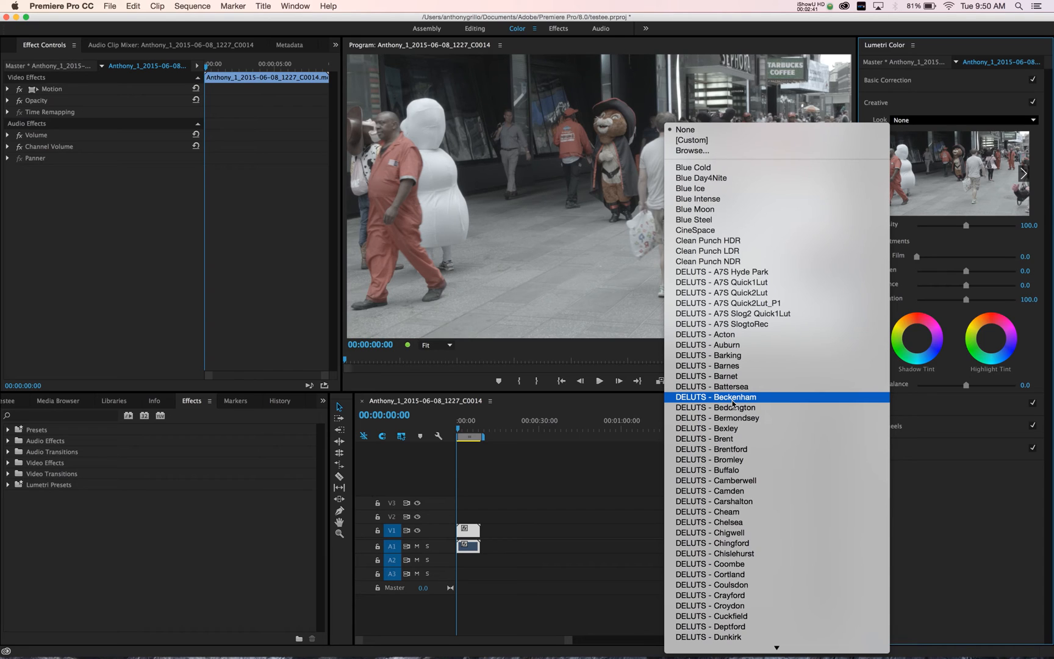
pyautogui.moveTo(735, 439)
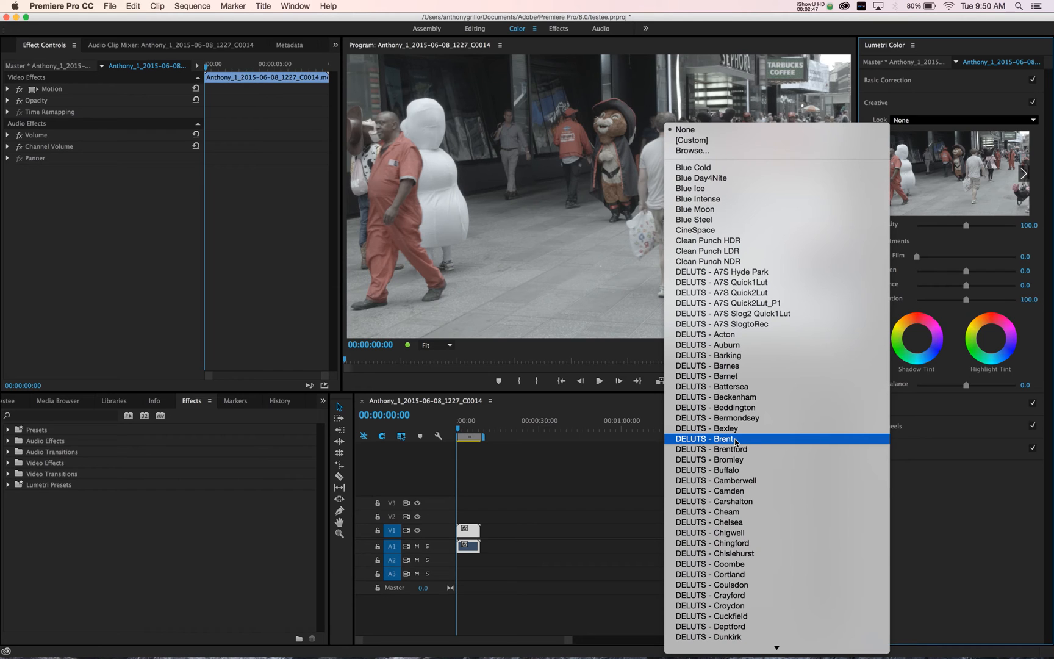
pyautogui.moveTo(755, 285)
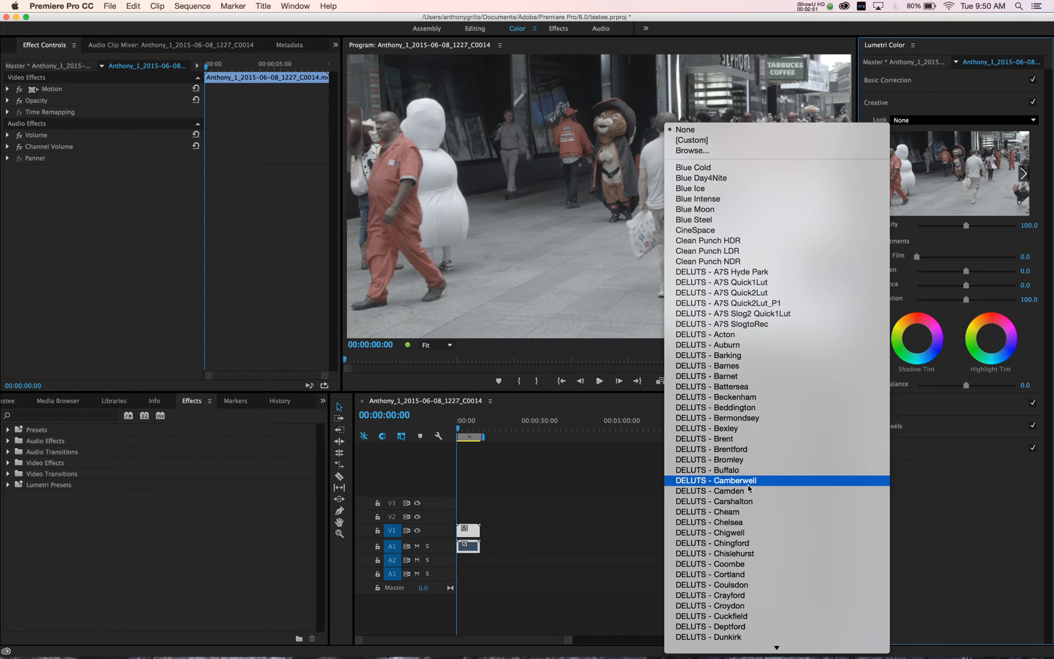
pyautogui.scroll(-3)
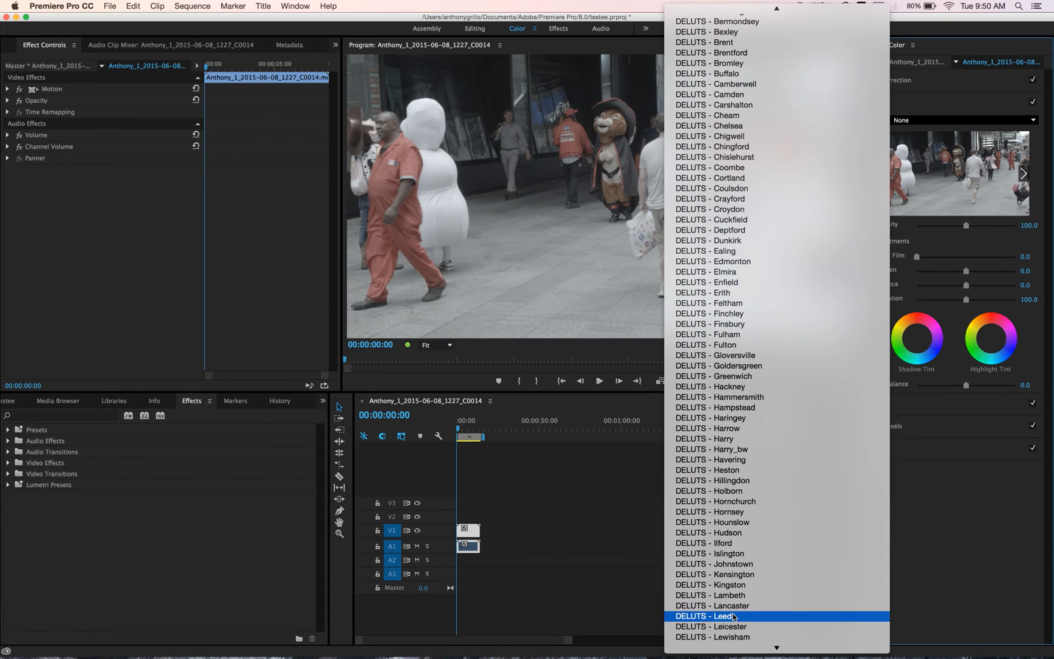
pyautogui.click(704, 615)
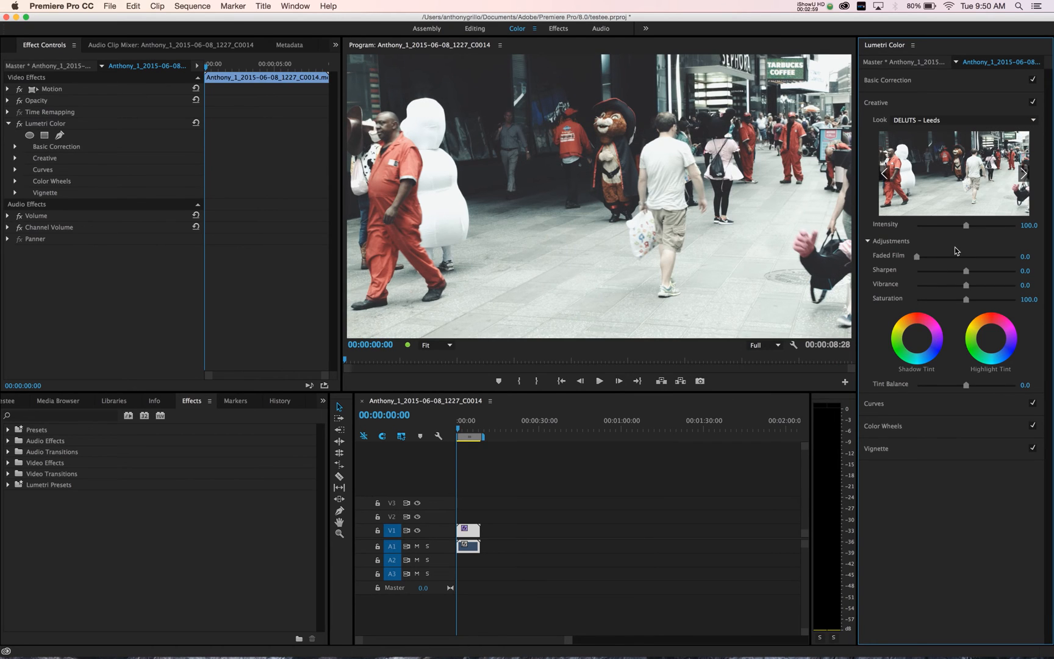
# Drag the Creative Intensity slider down to about 64.4
pyautogui.moveTo(951, 225); pyautogui.dragTo(967, 225)
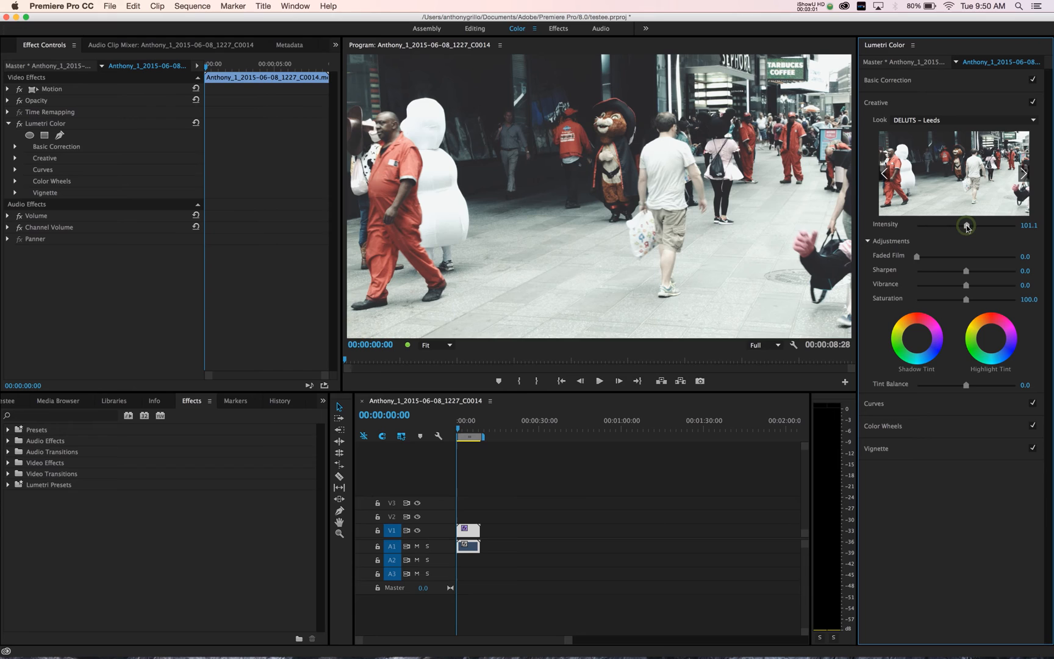
pyautogui.moveTo(966, 225); pyautogui.dragTo(948, 225)
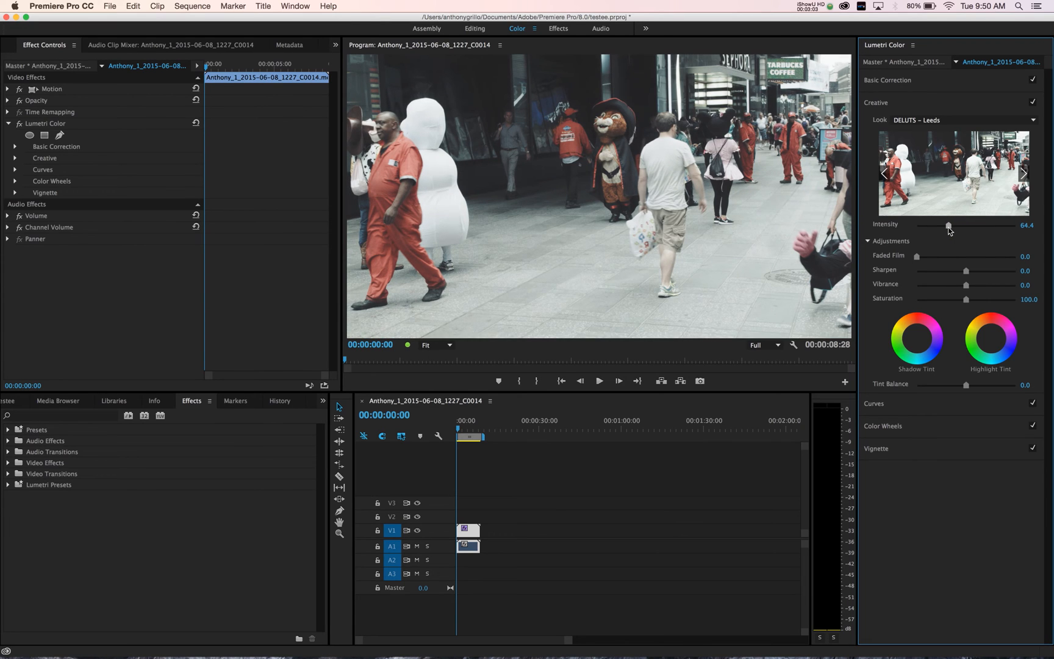
pyautogui.moveTo(967, 275)
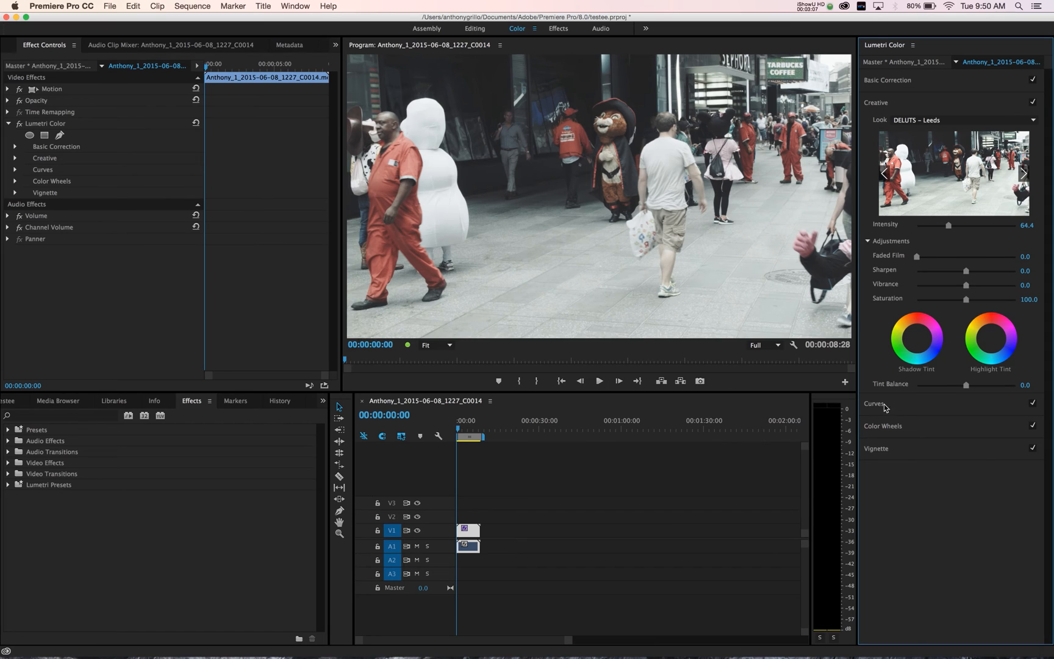
pyautogui.click(875, 403)
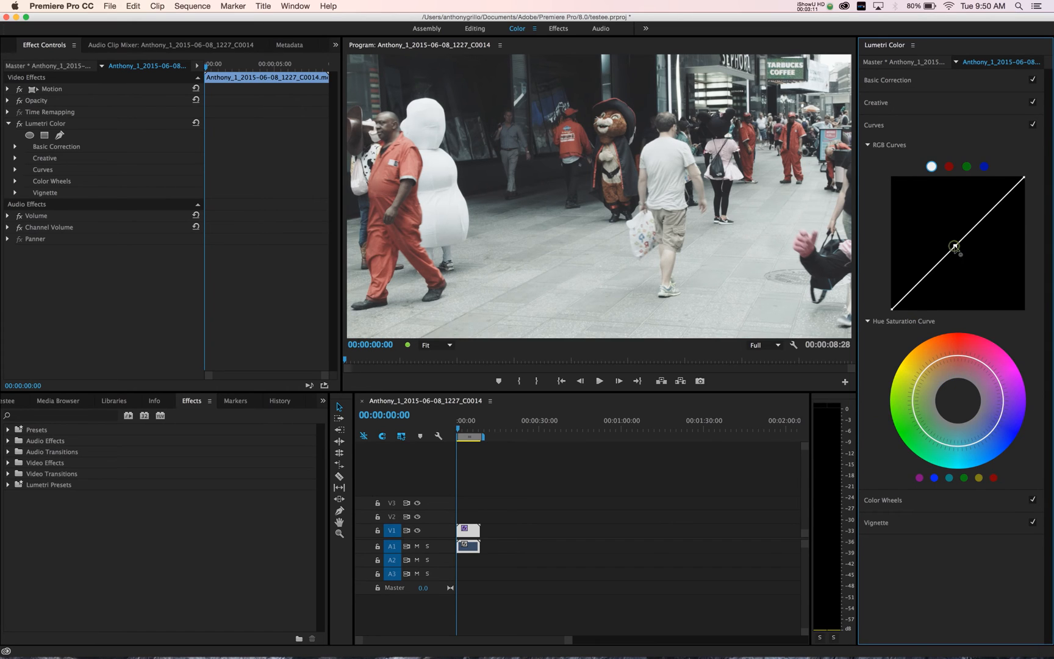
# Raise a midpoint on the RGB curve and reshape the blue channel curve
pyautogui.moveTo(954, 249); pyautogui.dragTo(949, 242)
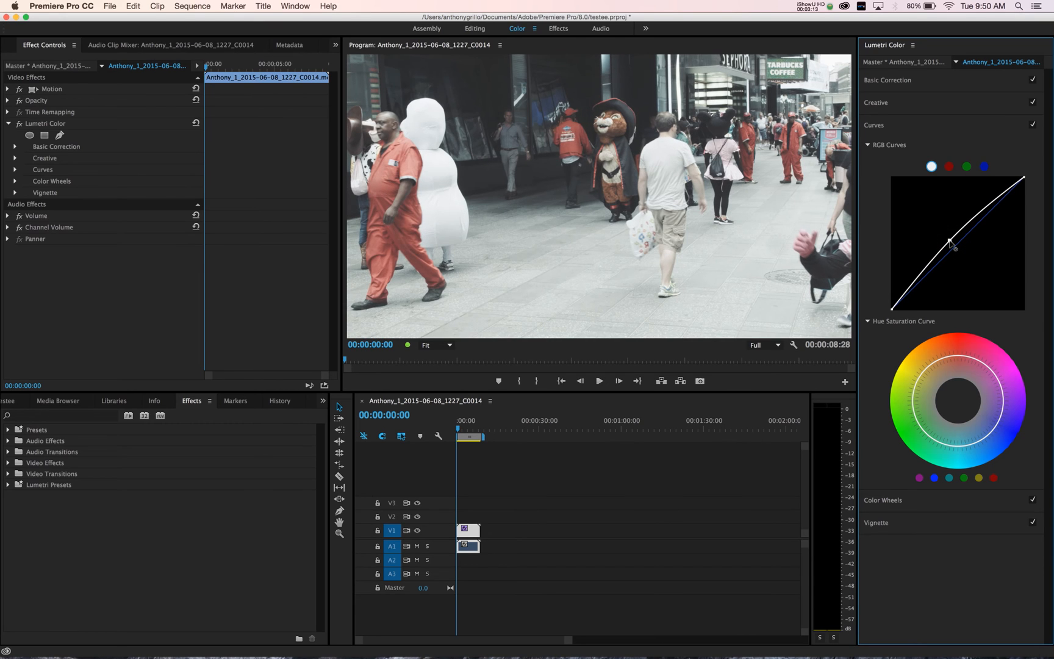
pyautogui.moveTo(950, 242); pyautogui.dragTo(958, 252)
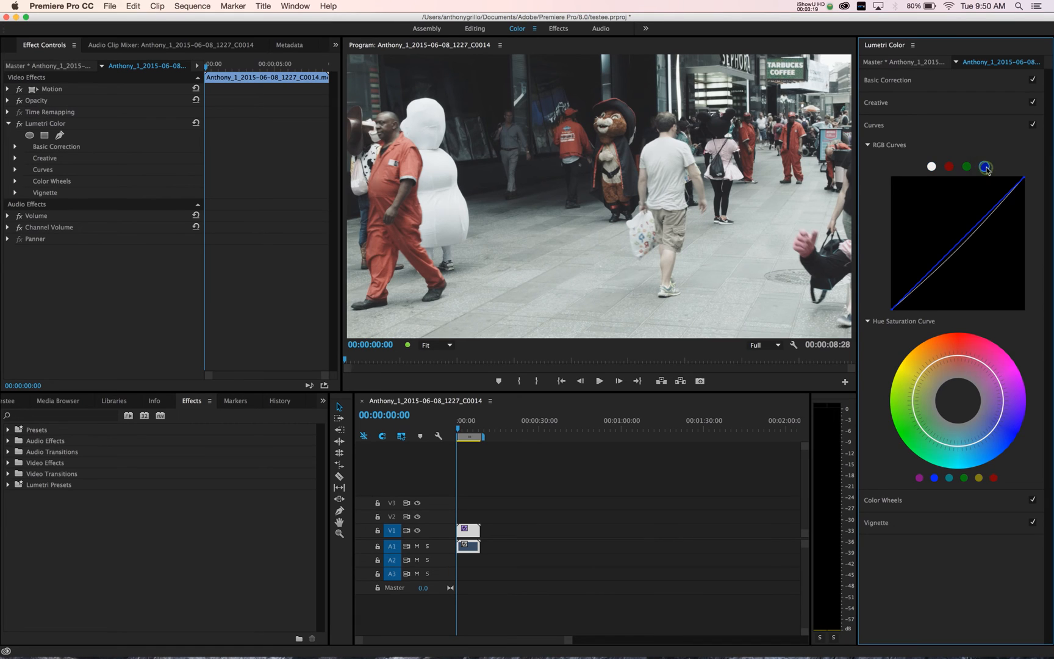
pyautogui.moveTo(1021, 189); pyautogui.dragTo(1023, 182)
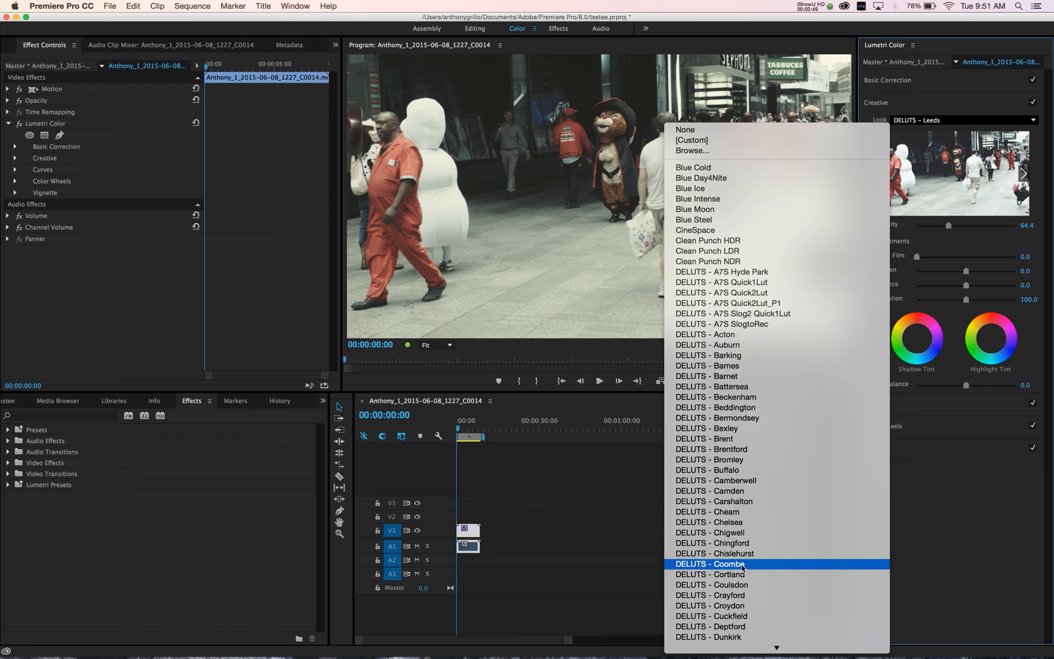
# Try the DELUTS - Coombe look, then apply DELUTS - Bexley instead
pyautogui.click(709, 563)
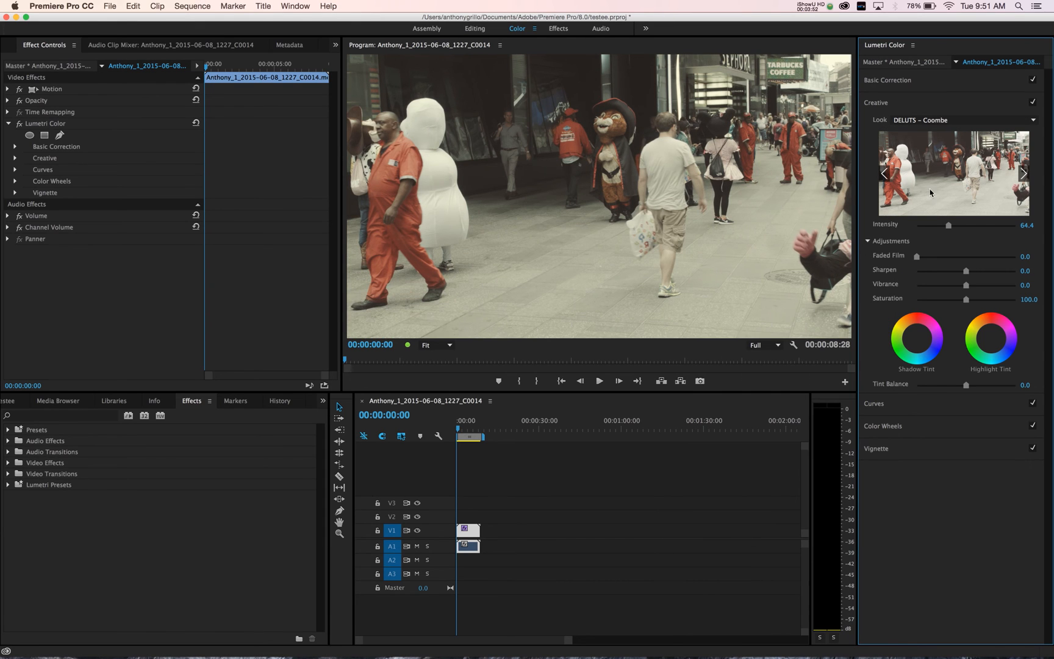
pyautogui.click(969, 119)
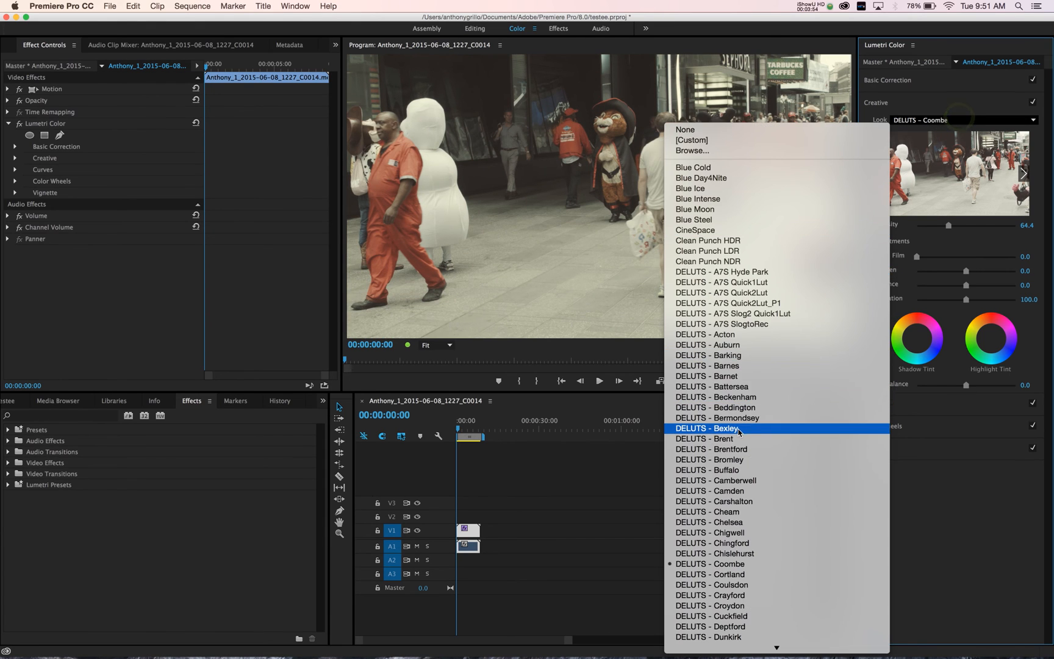
pyautogui.click(706, 428)
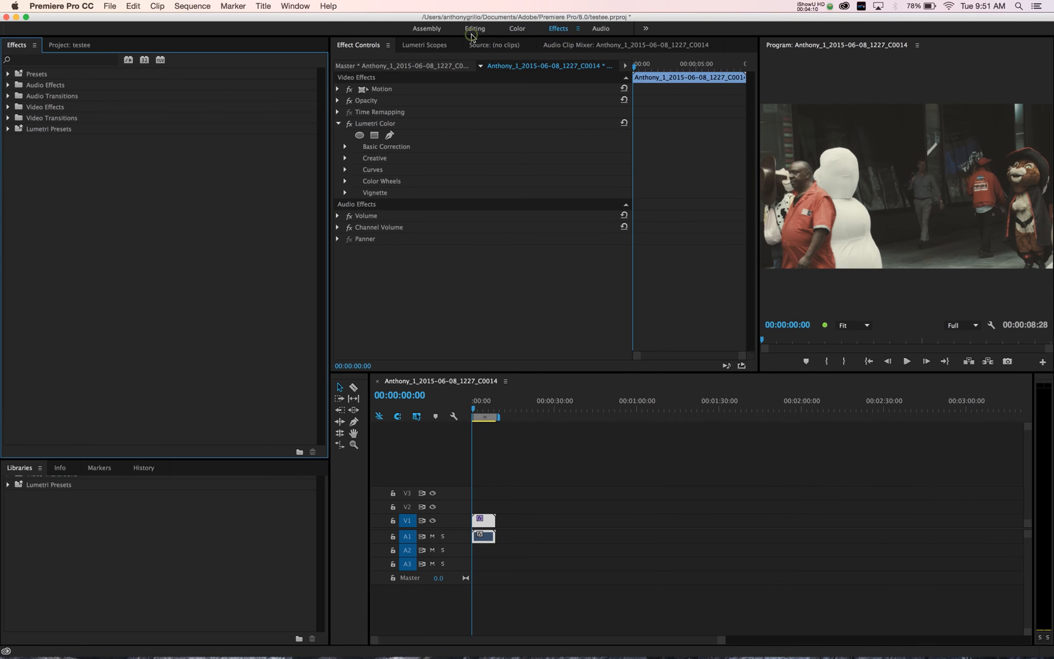
# Switch to the Editing workspace and back to the Color workspace
pyautogui.click(474, 28)
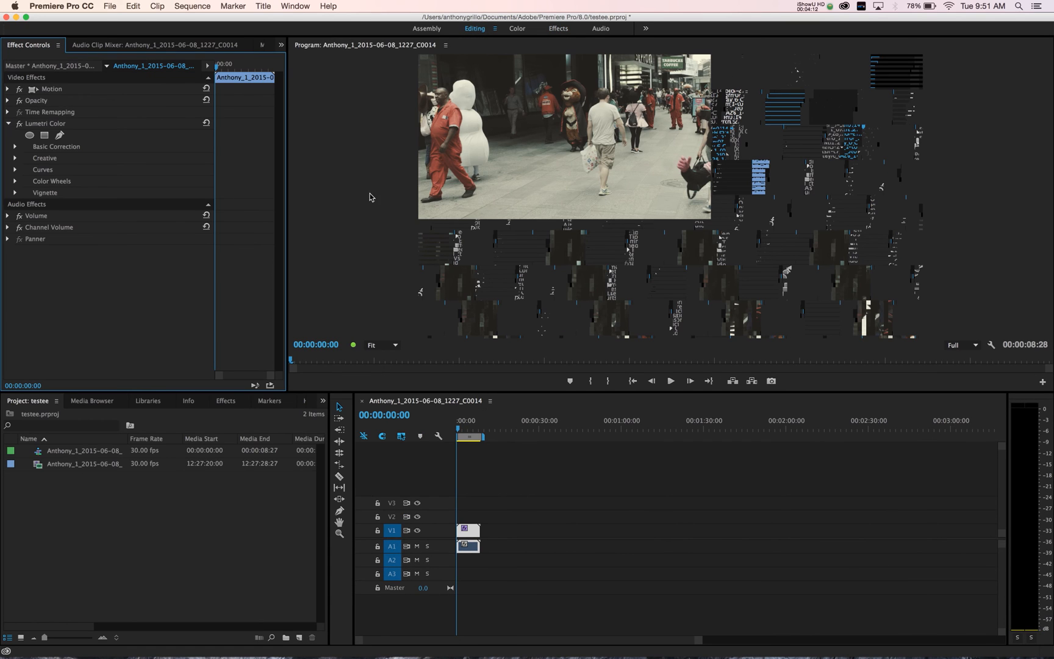
pyautogui.click(515, 28)
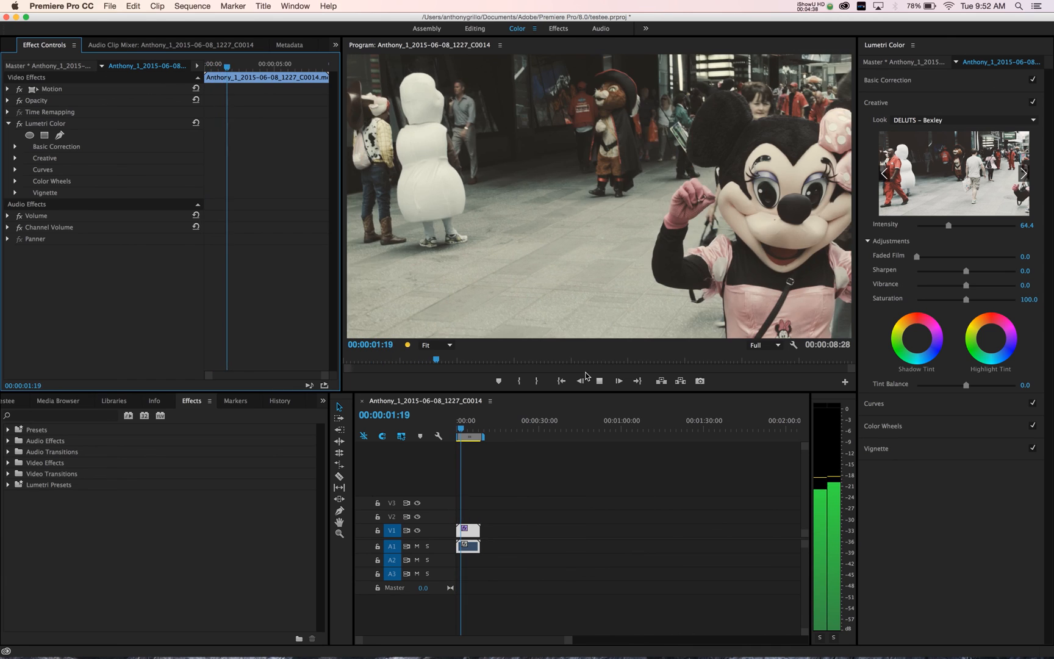
# Pause playback and set the Program Monitor playback resolution to 1/4
pyautogui.click(598, 381)
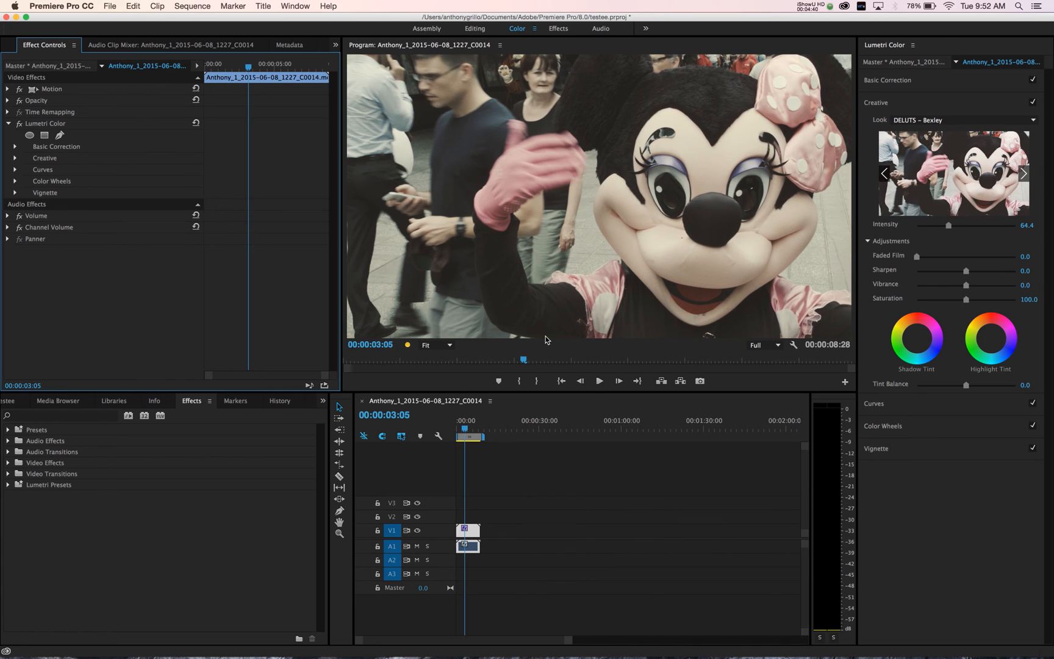
pyautogui.click(764, 345)
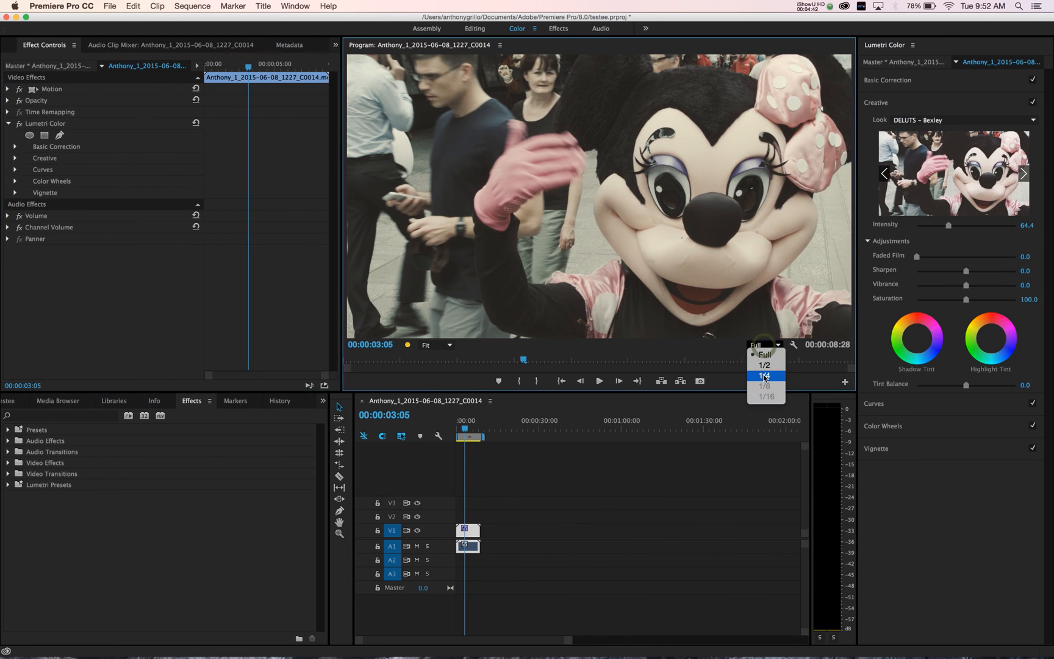
pyautogui.click(764, 375)
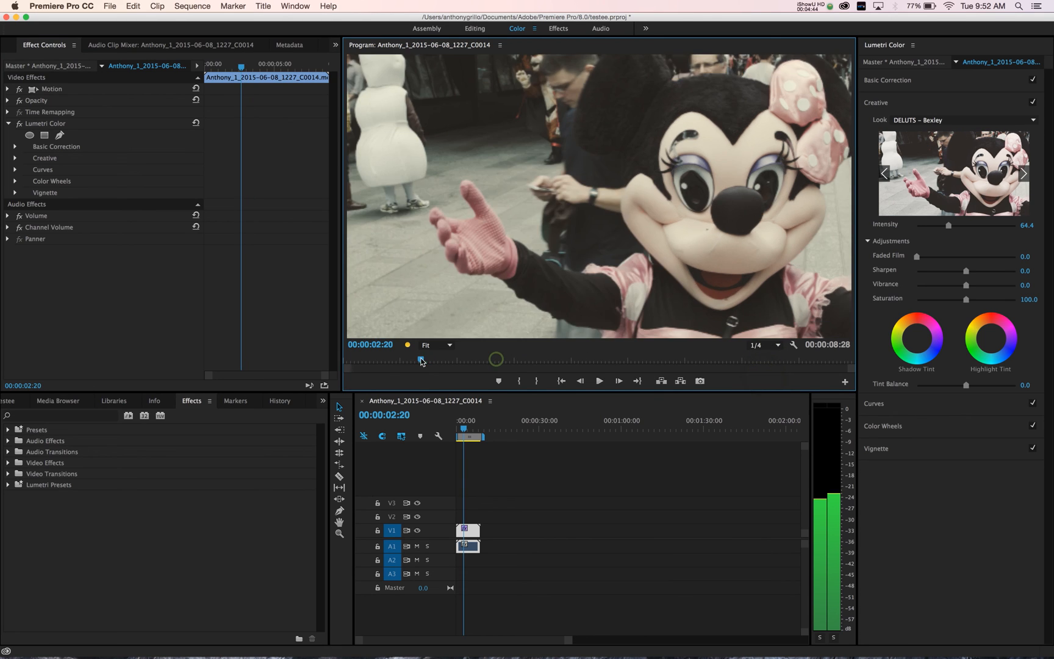